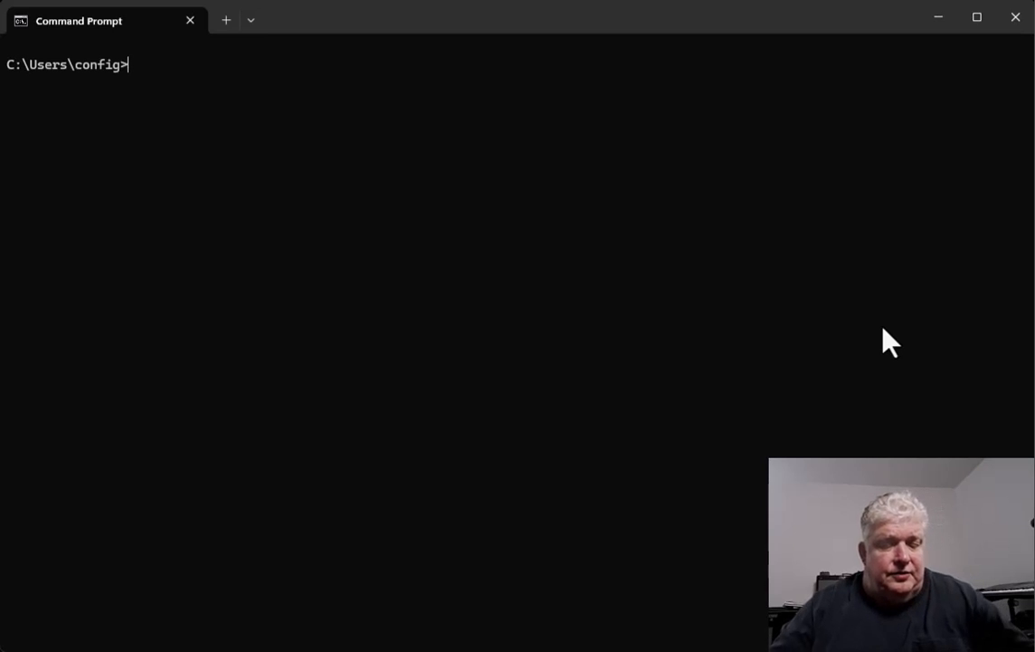
{"action": "type", "text": "ip"}
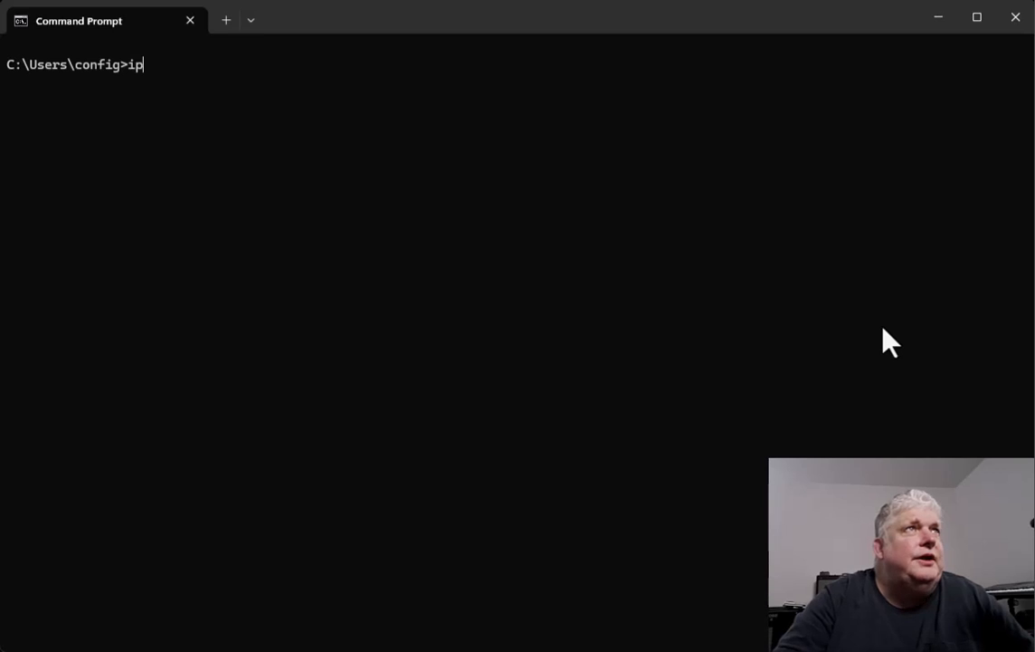
{"action": "type", "text": "config"}
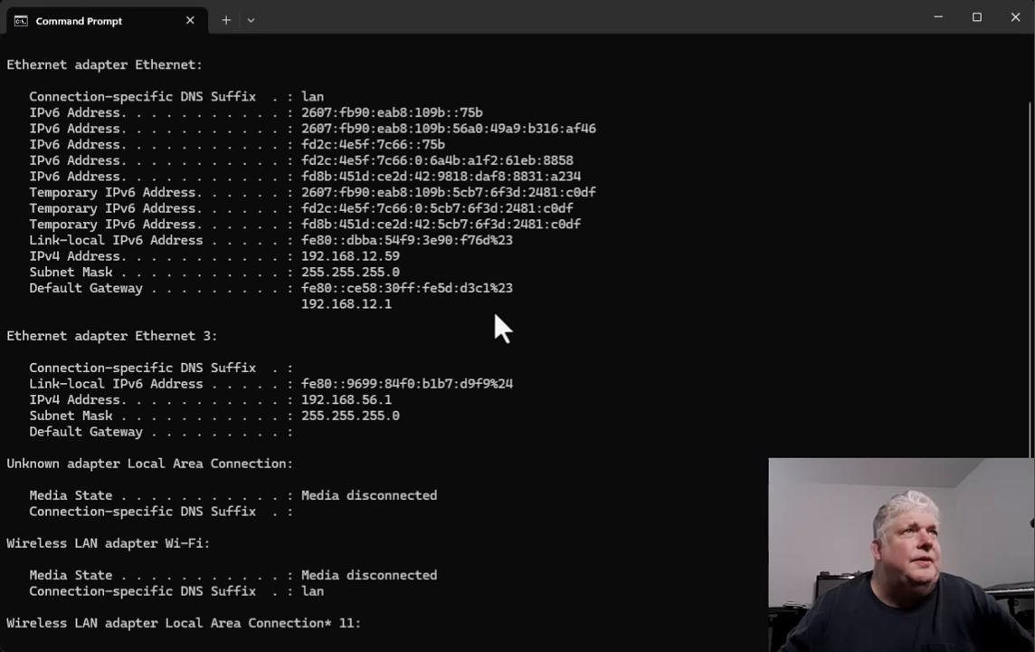
{"action": "mouse_move", "coordinate": [99, 413]}
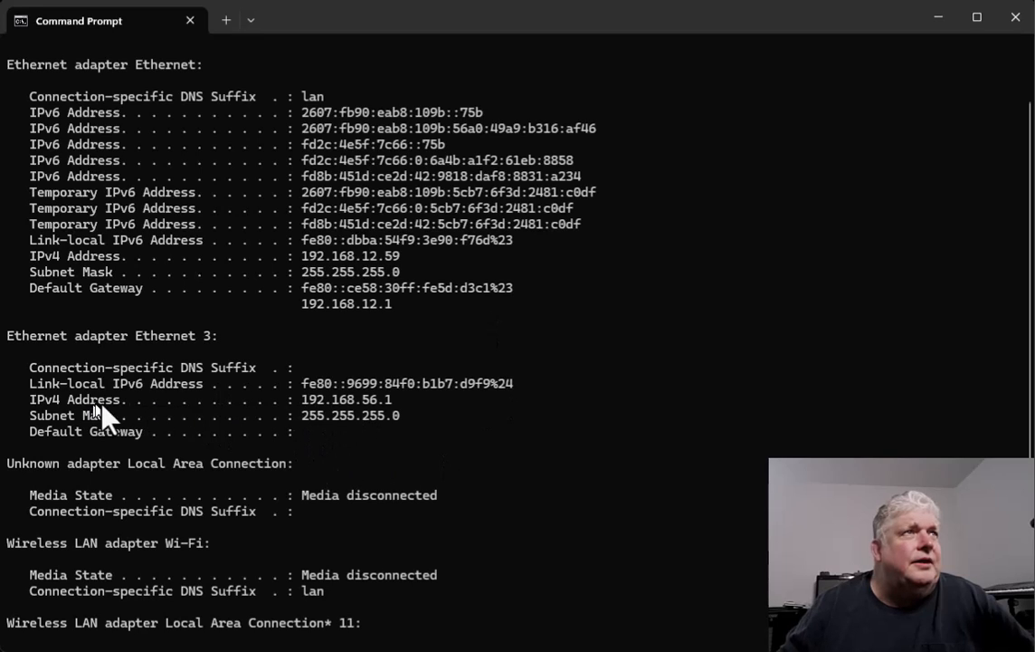
{"action": "mouse_move", "coordinate": [458, 424]}
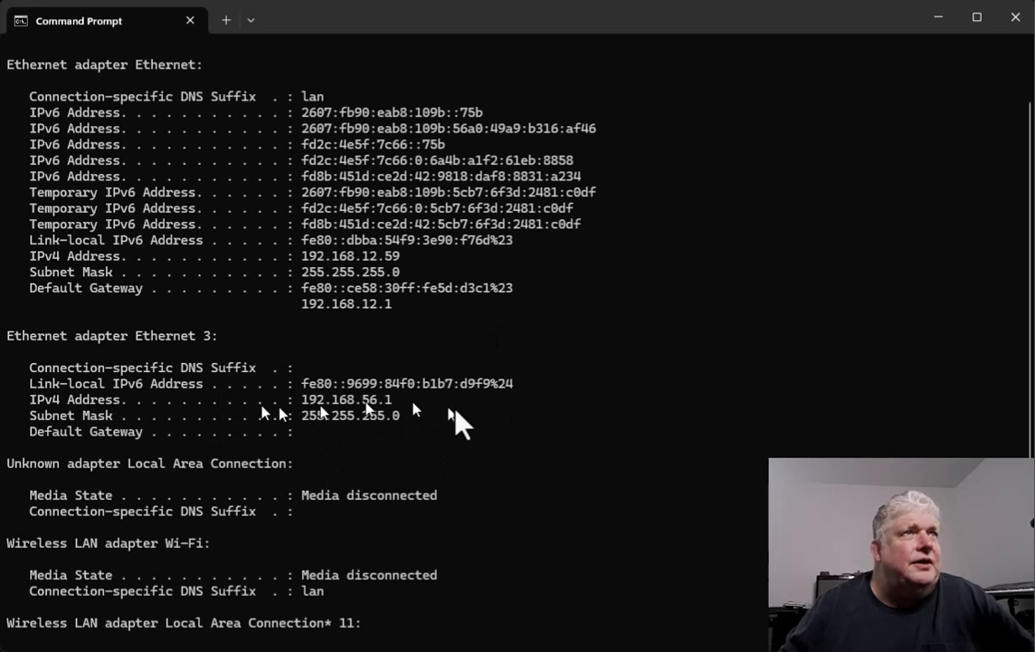
{"action": "mouse_move", "coordinate": [156, 389]}
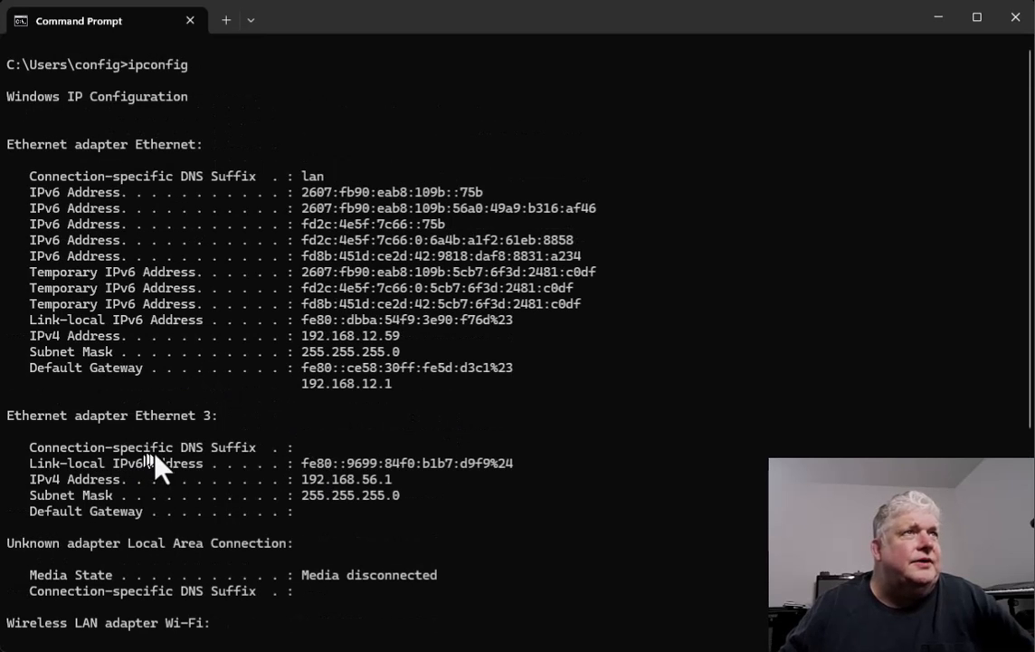
{"action": "mouse_move", "coordinate": [344, 504]}
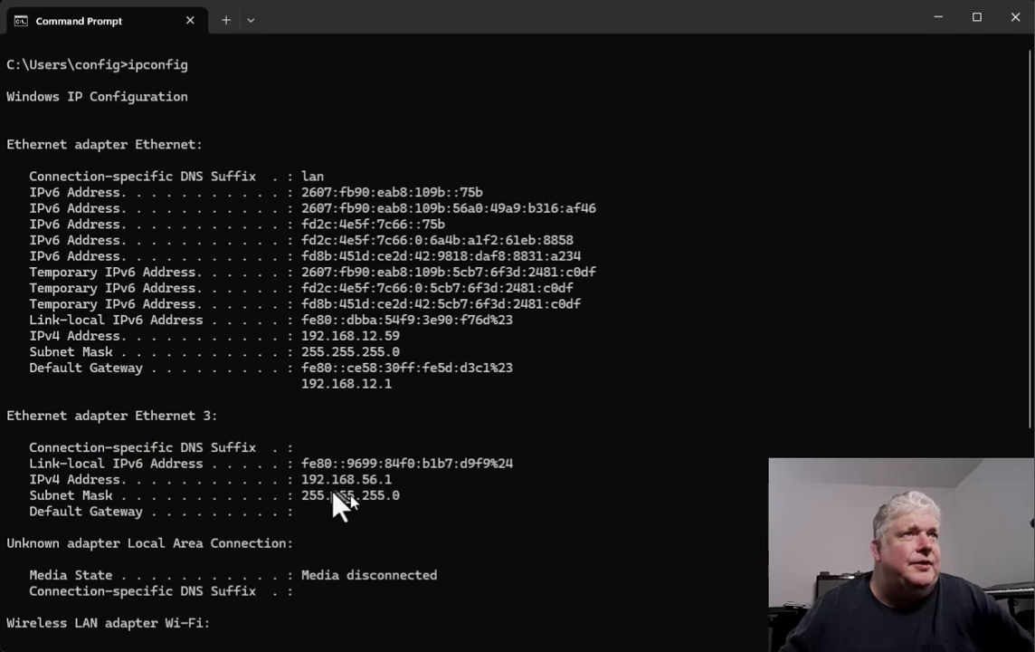
{"action": "mouse_move", "coordinate": [469, 433]}
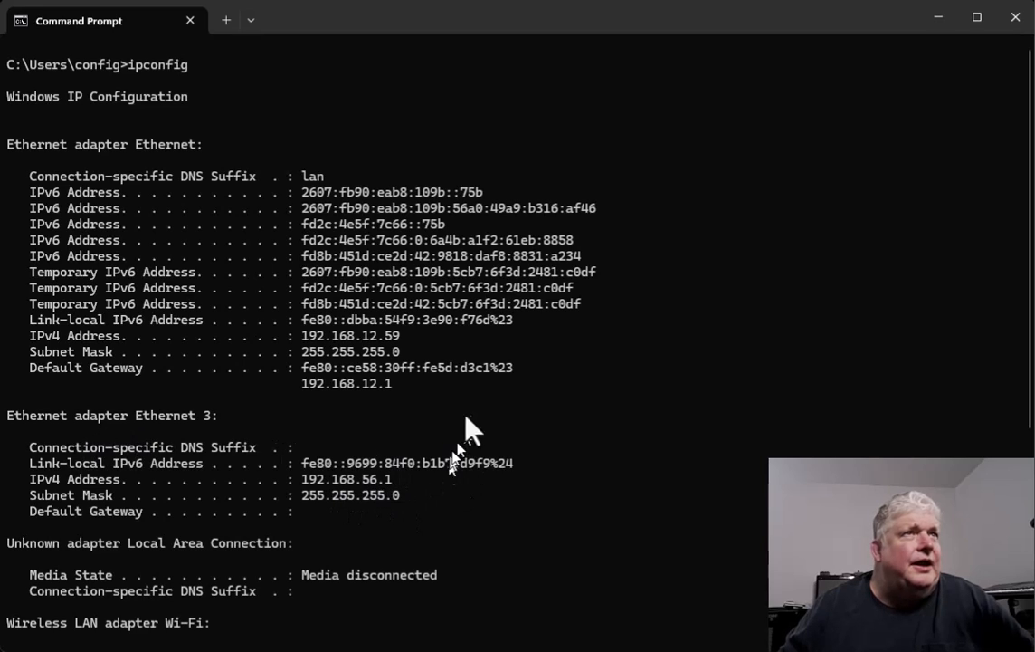
{"action": "mouse_move", "coordinate": [123, 340]}
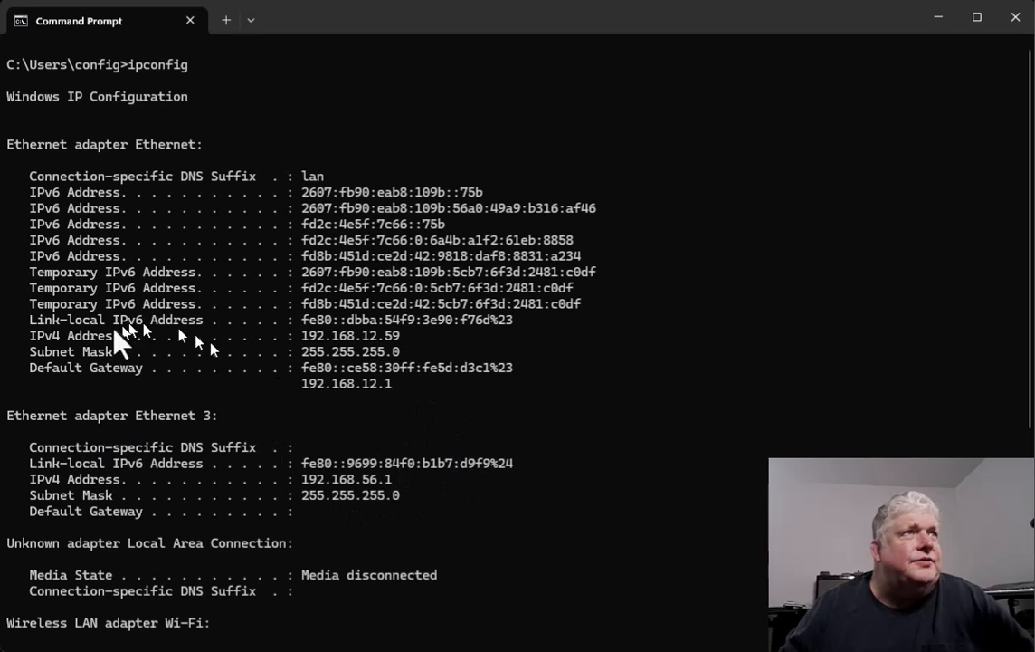
{"action": "mouse_move", "coordinate": [99, 148]}
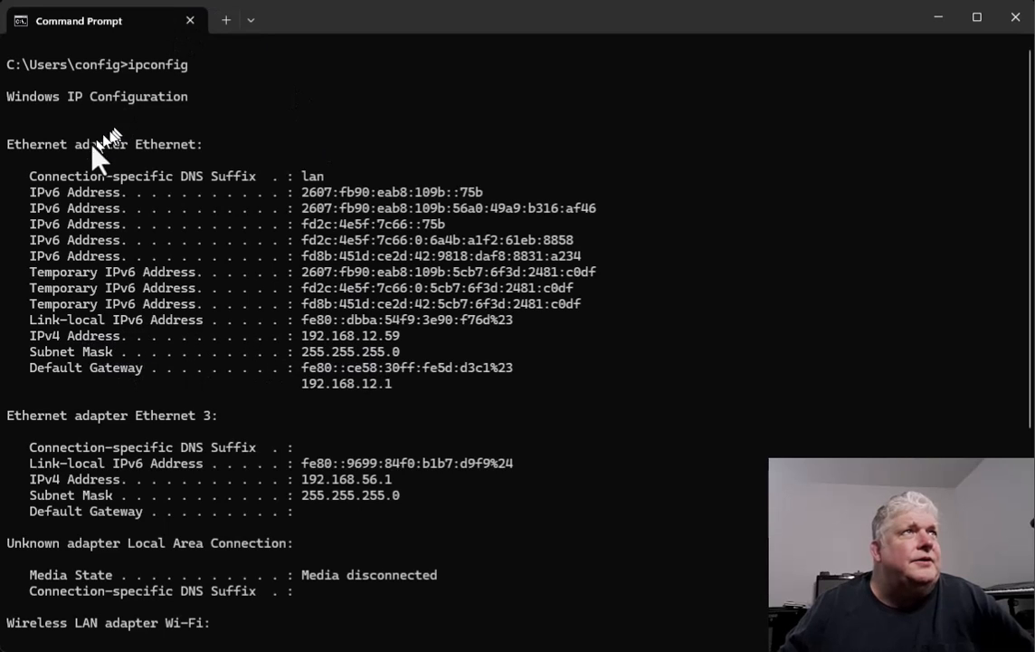
{"action": "mouse_move", "coordinate": [390, 362]}
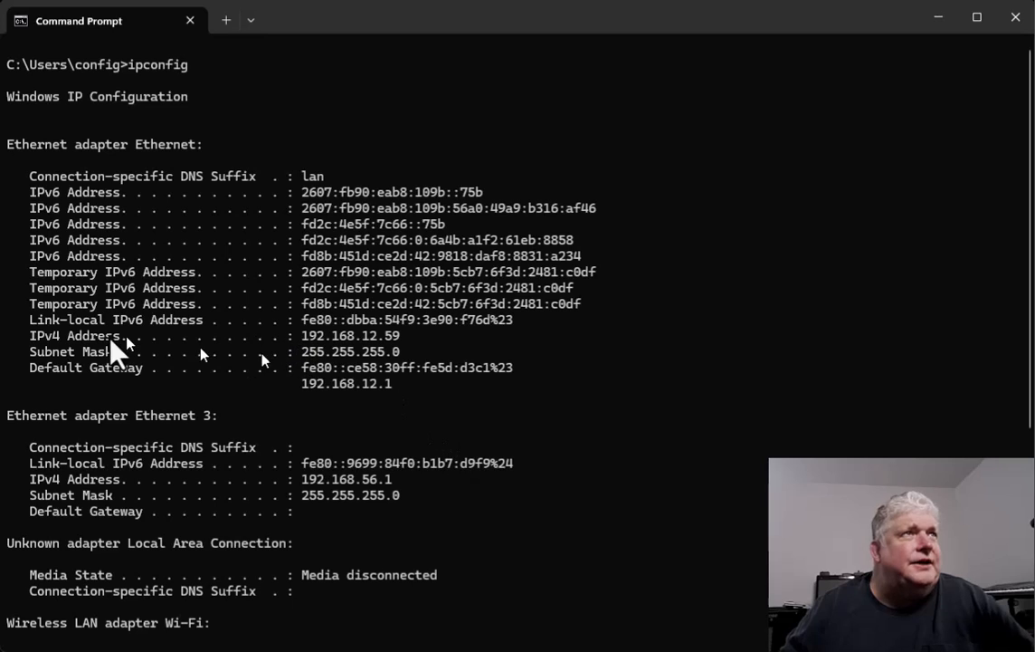
{"action": "mouse_move", "coordinate": [265, 362]}
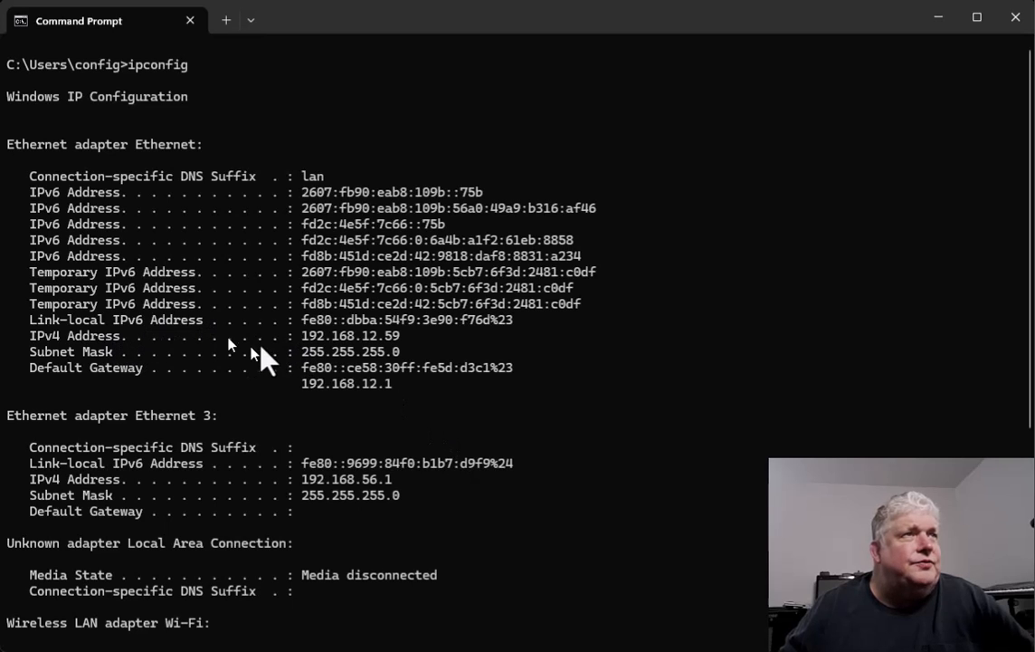
{"action": "scroll", "scroll_direction": "down", "scroll_amount": 3}
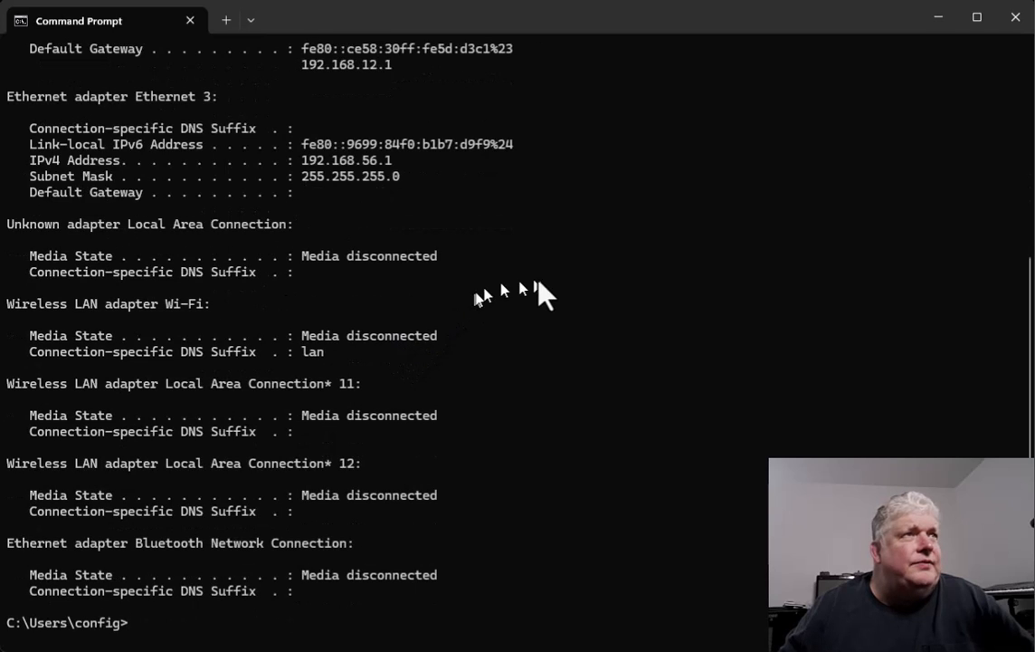
{"action": "mouse_move", "coordinate": [583, 291]}
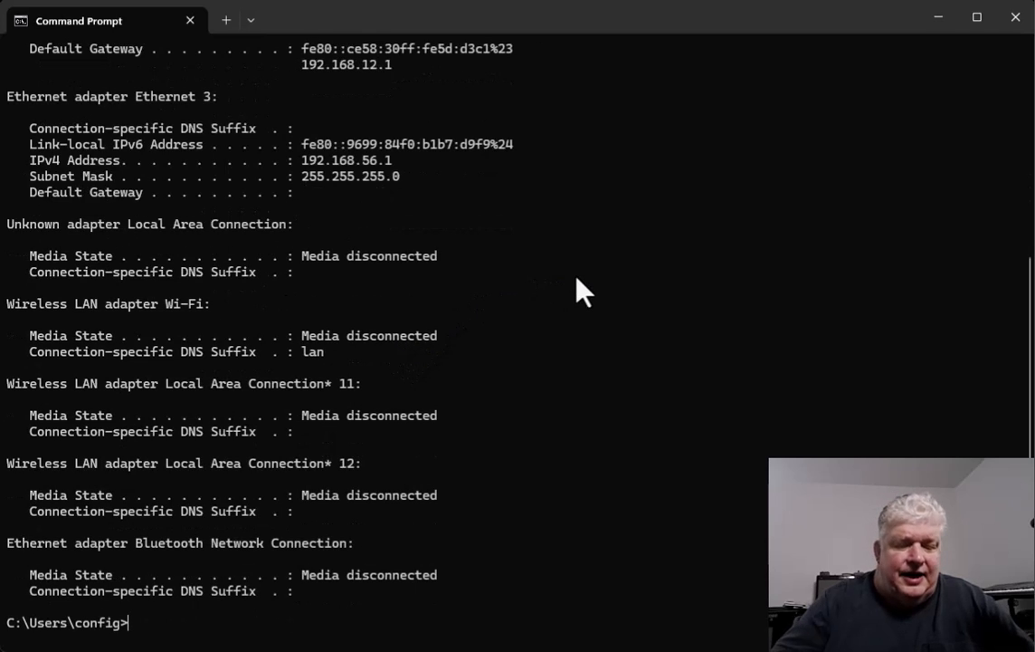
{"action": "type", "text": "con"}
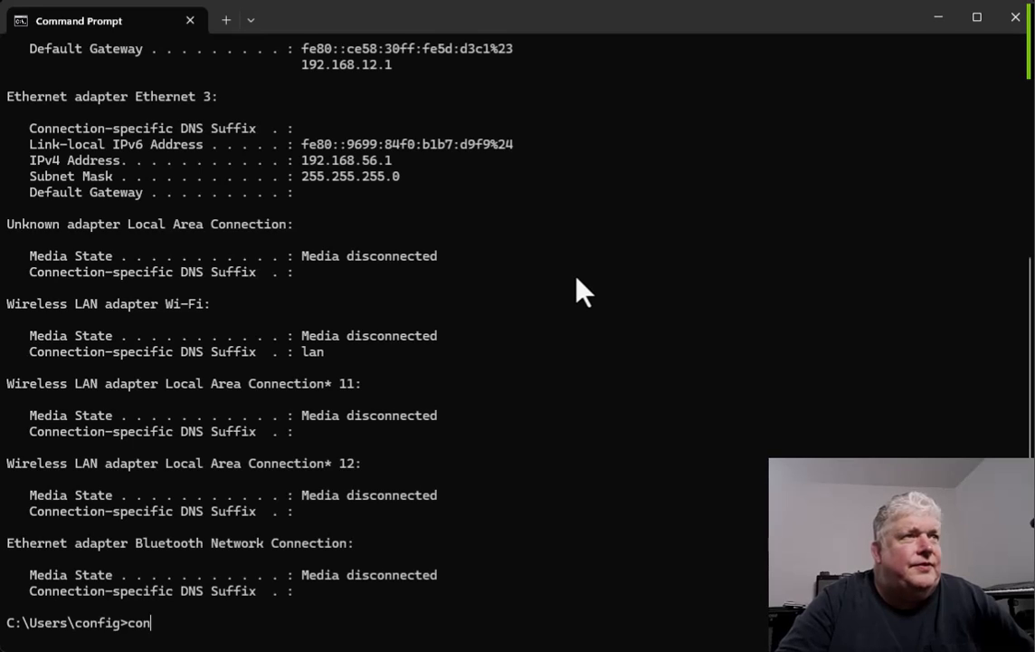
{"action": "type", "text": "ip"}
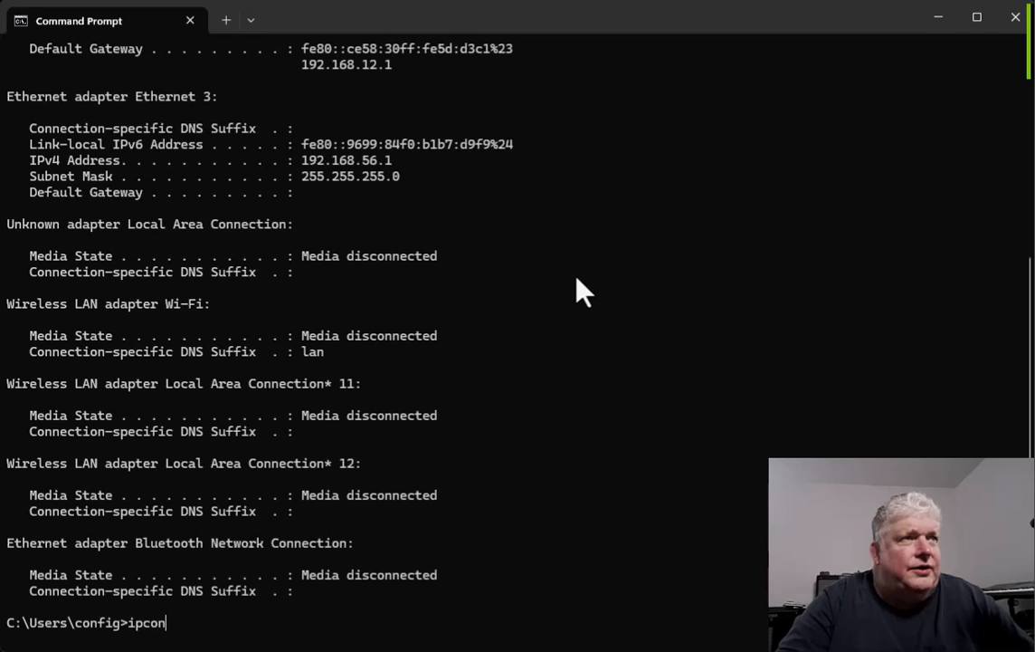
{"action": "type", "text": "fi"}
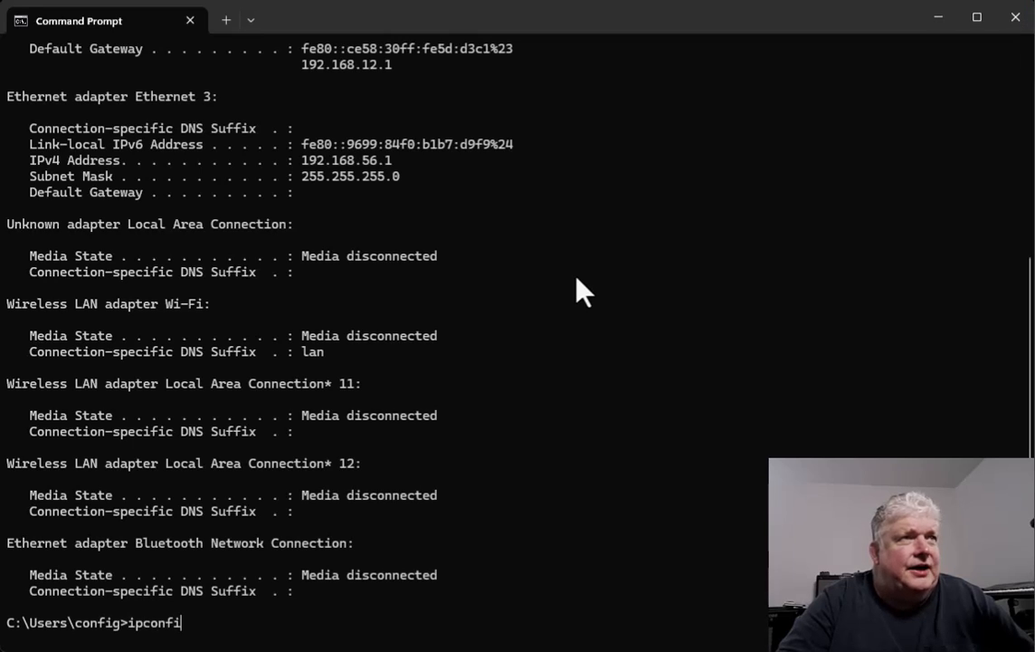
{"action": "type", "text": "g /all"}
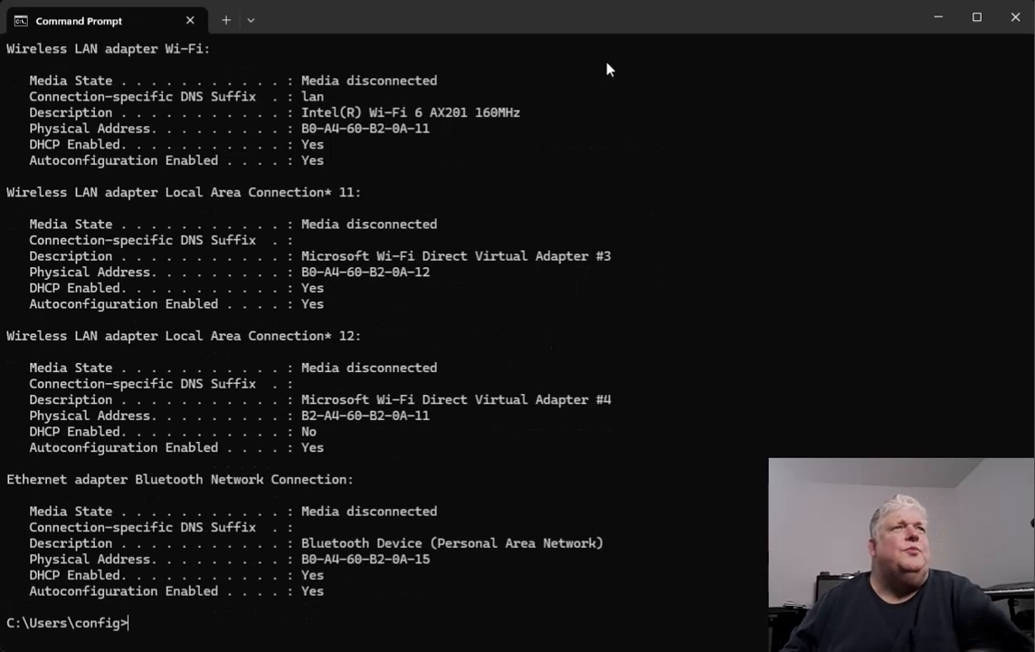
{"action": "mouse_move", "coordinate": [286, 517]}
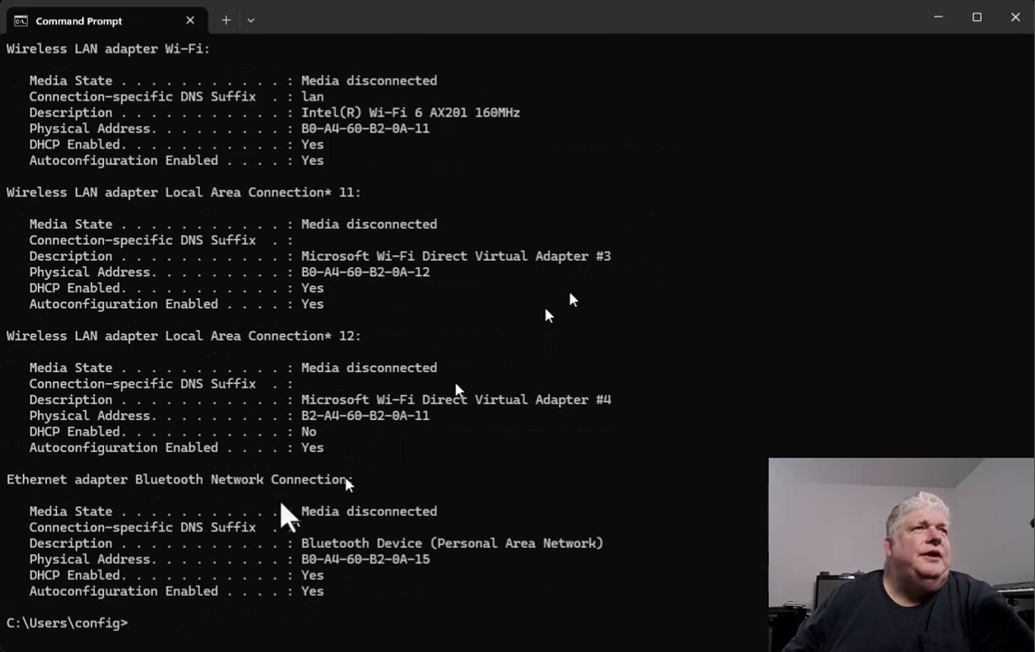
{"action": "mouse_move", "coordinate": [706, 219]}
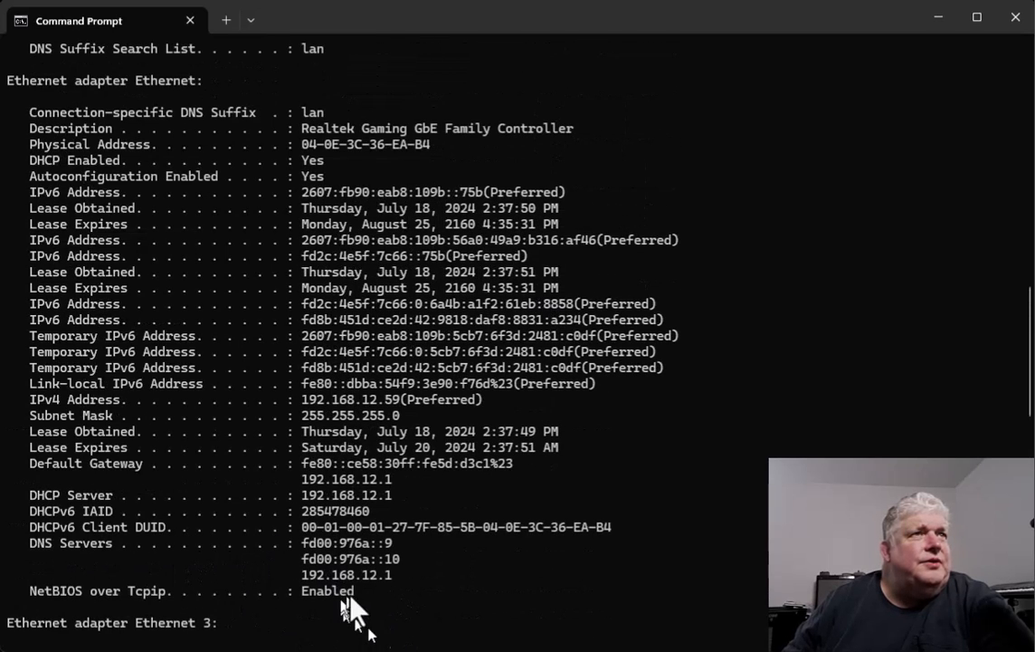
{"action": "mouse_move", "coordinate": [130, 547]}
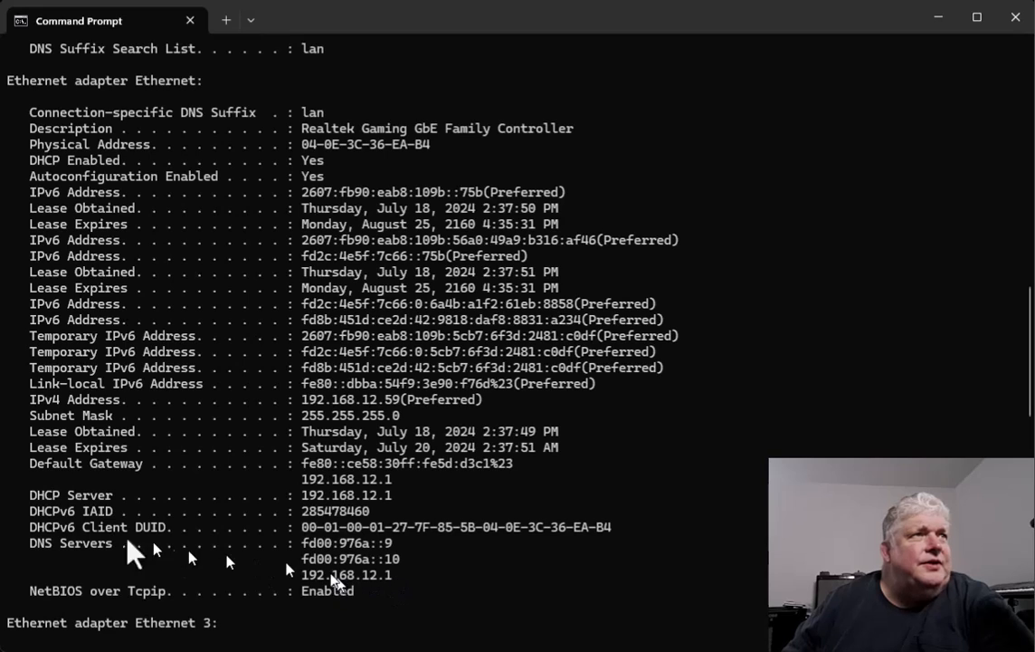
{"action": "mouse_move", "coordinate": [226, 552]}
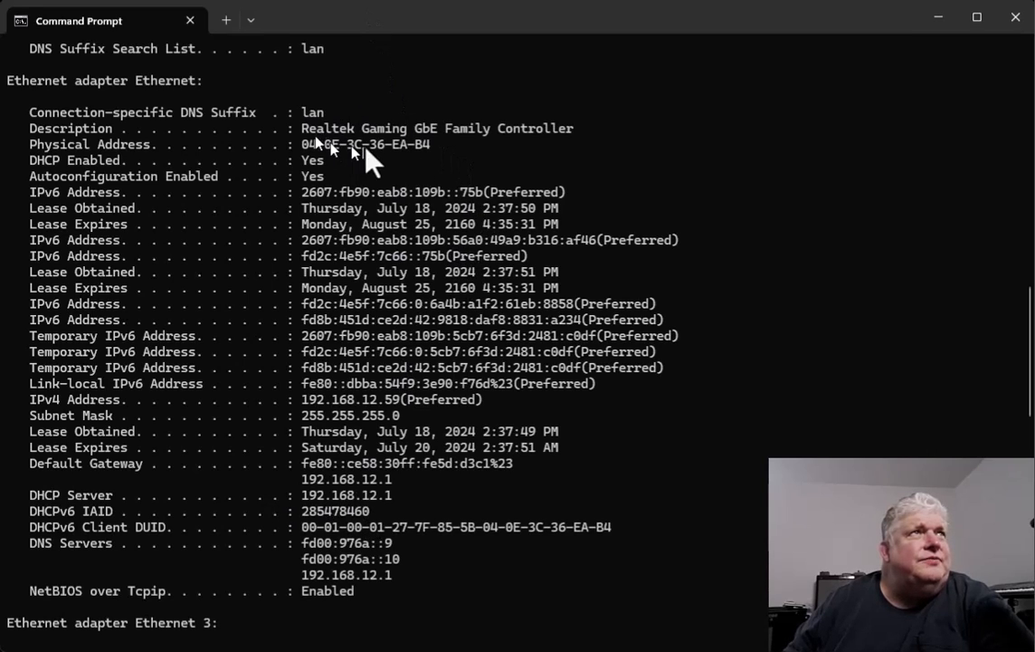
{"action": "mouse_move", "coordinate": [377, 434]}
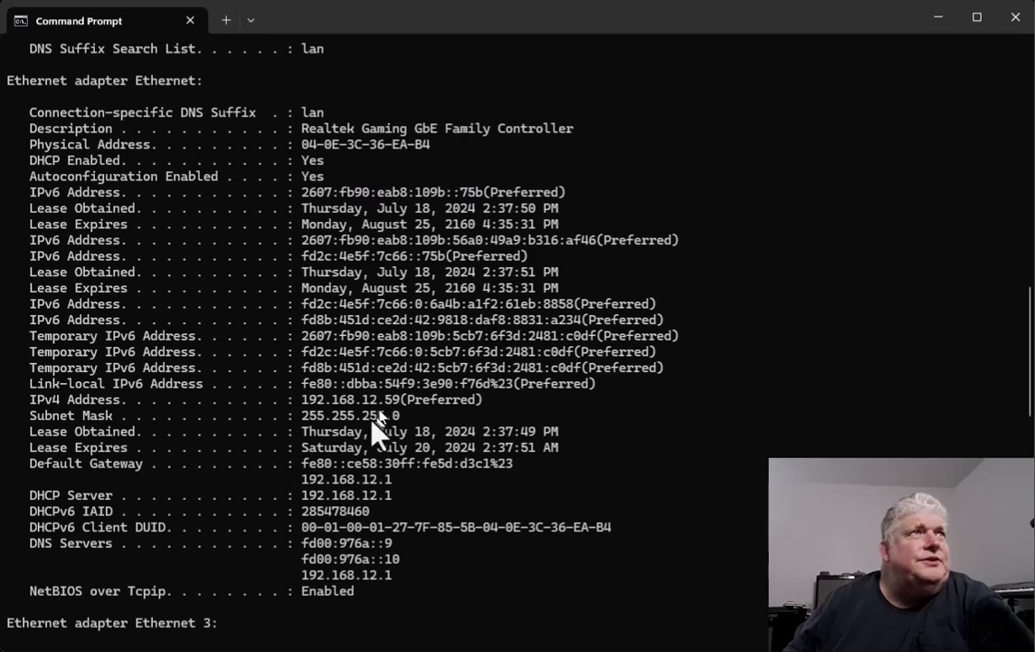
{"action": "scroll", "scroll_direction": "down", "scroll_amount": 3}
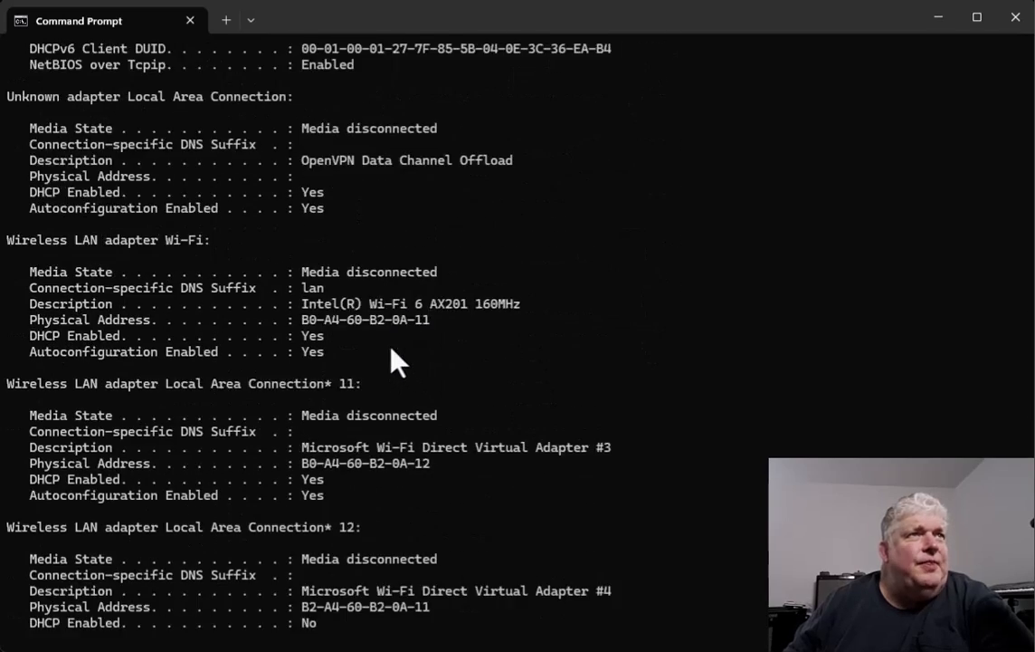
{"action": "scroll", "scroll_direction": "down", "scroll_amount": 3}
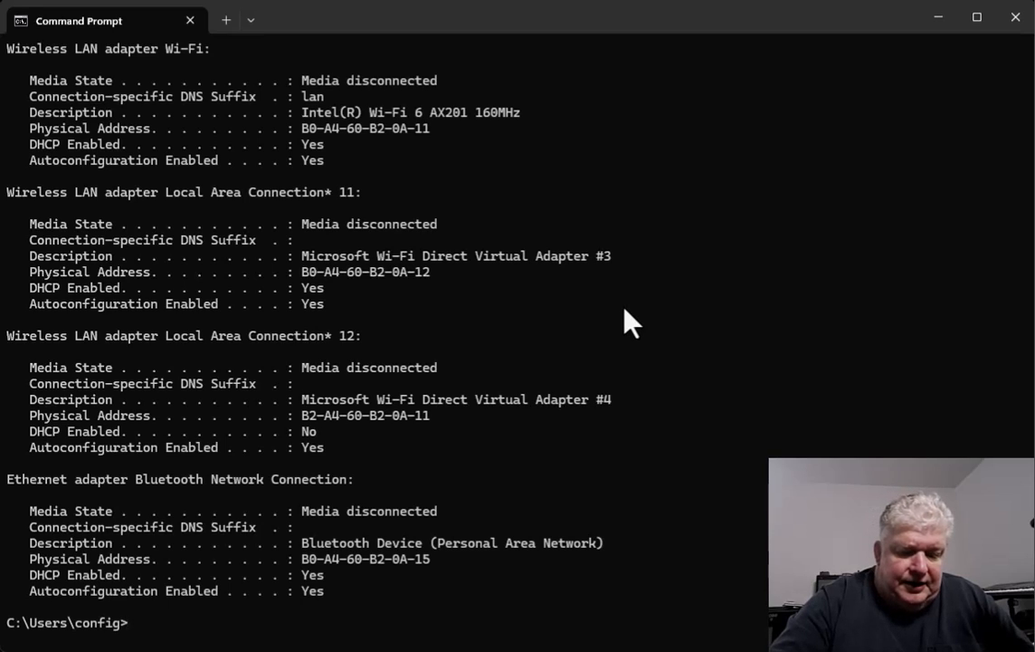
{"action": "type", "text": "ipcon"}
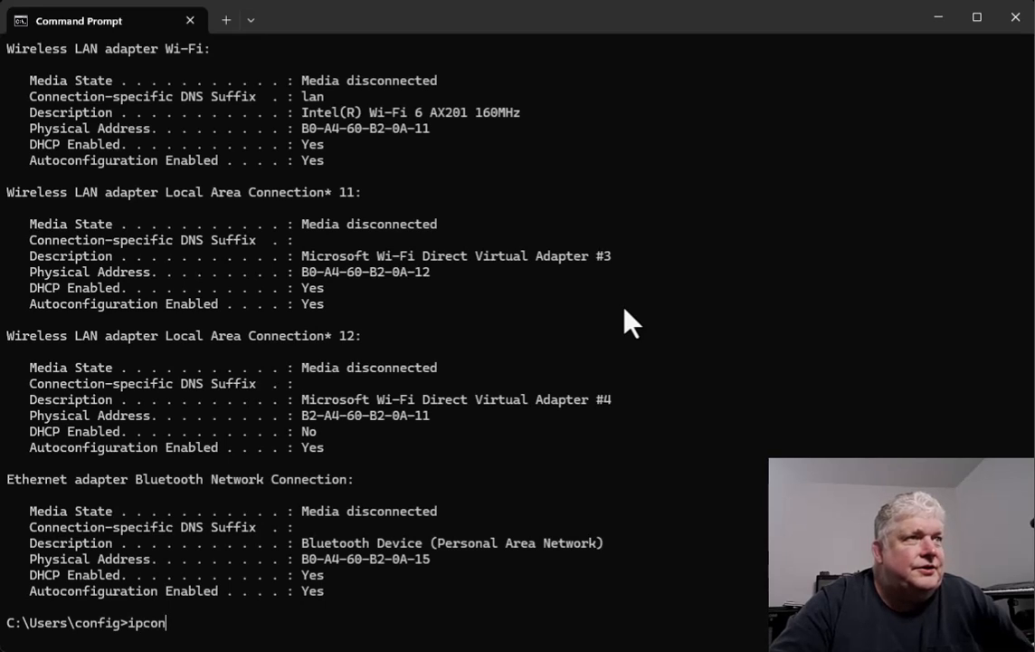
{"action": "type", "text": "fig"}
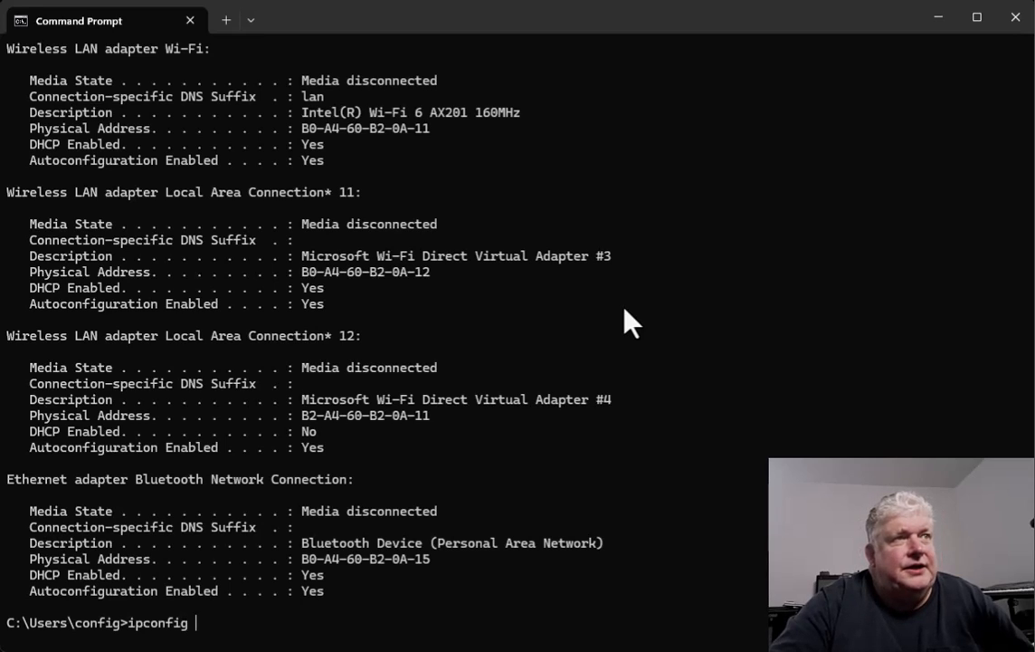
{"action": "type", "text": "/?"}
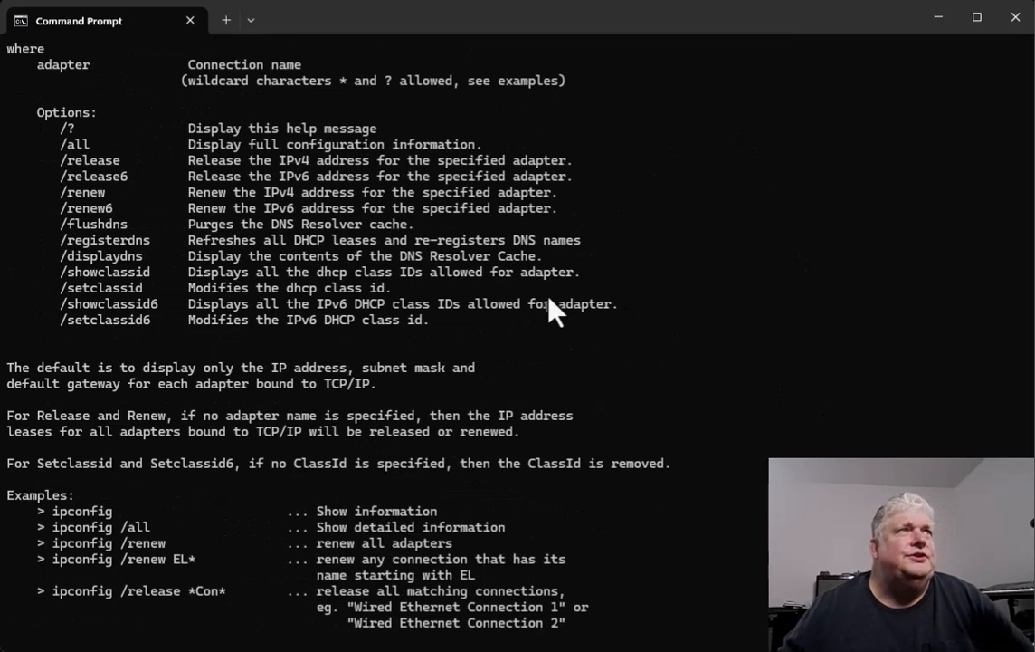
{"action": "scroll", "scroll_direction": "down", "scroll_amount": 3}
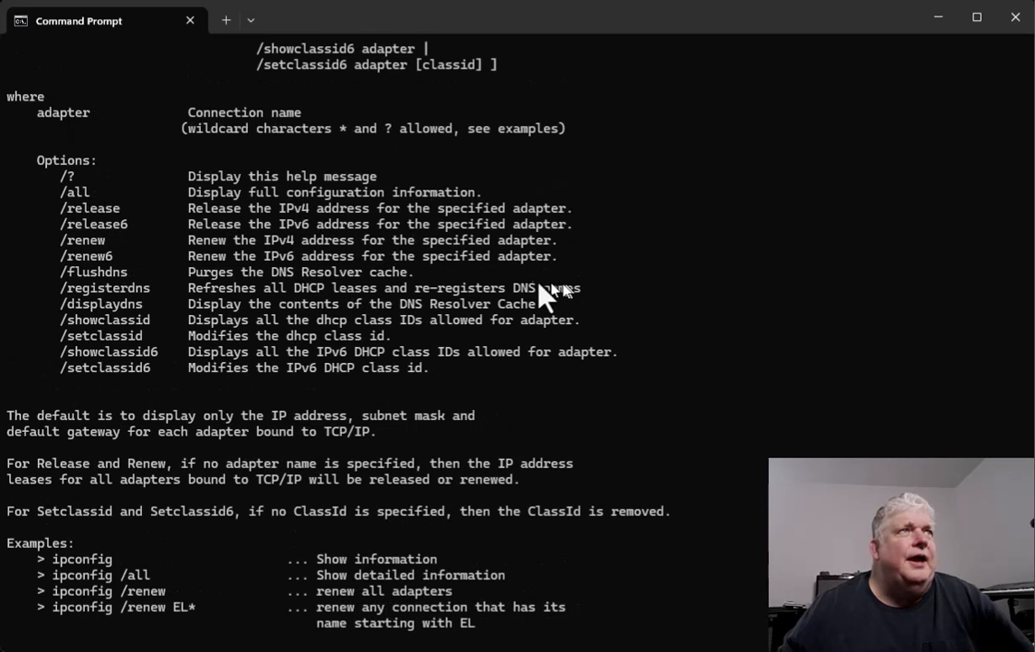
{"action": "mouse_move", "coordinate": [135, 221]}
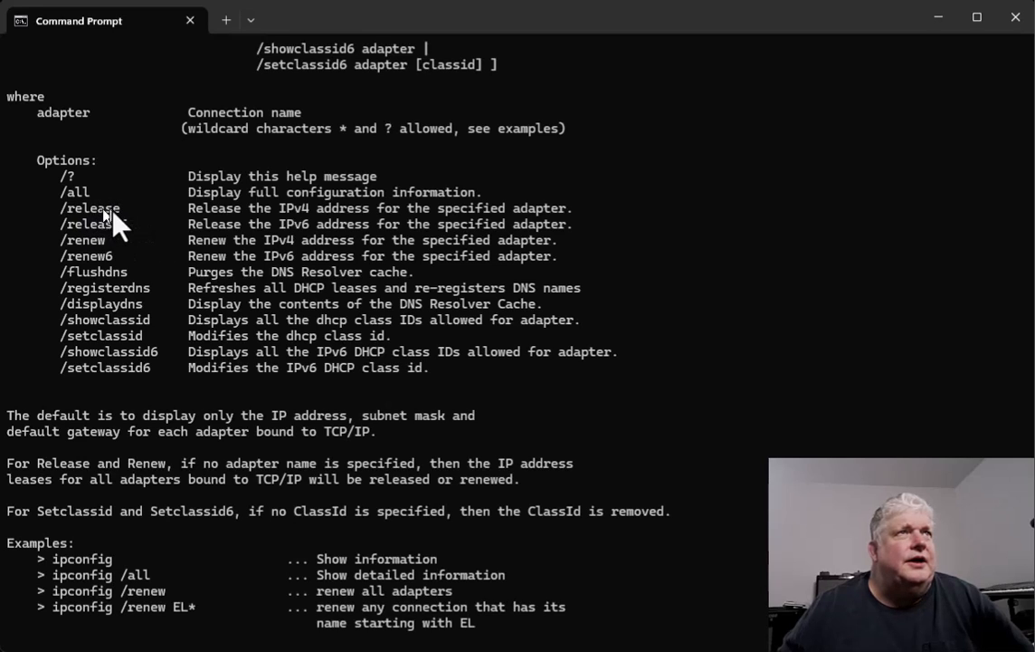
{"action": "mouse_move", "coordinate": [280, 232]}
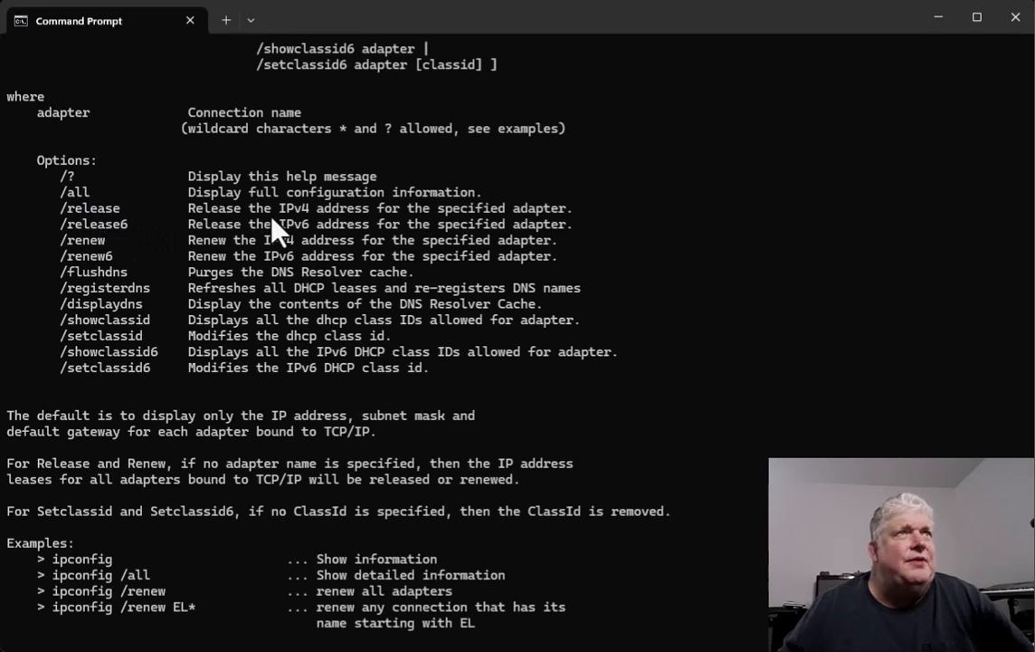
{"action": "mouse_move", "coordinate": [467, 263]}
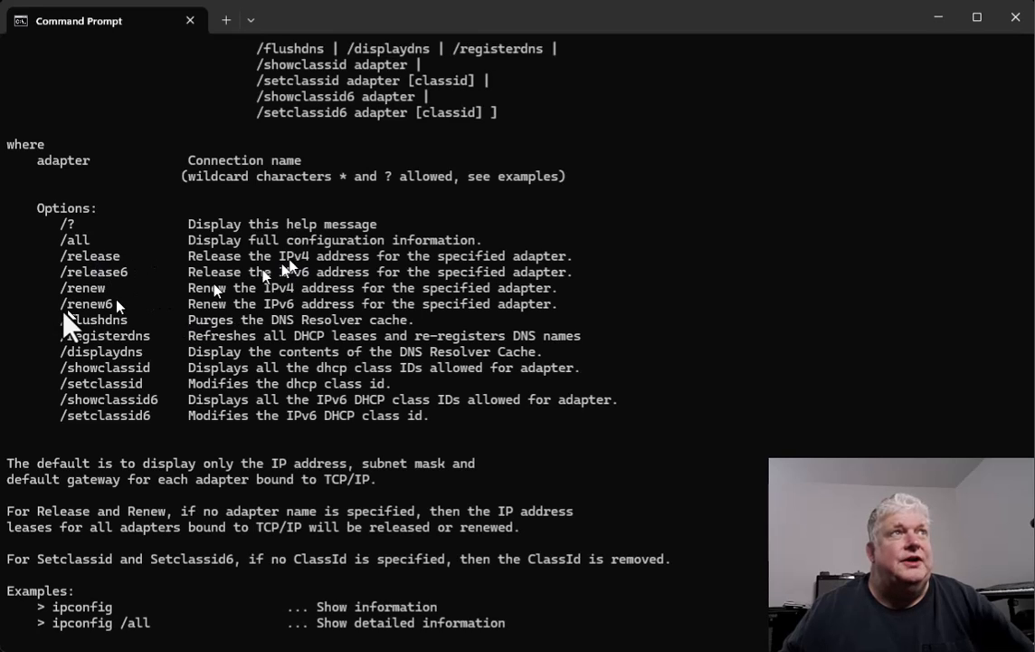
{"action": "mouse_move", "coordinate": [106, 304]}
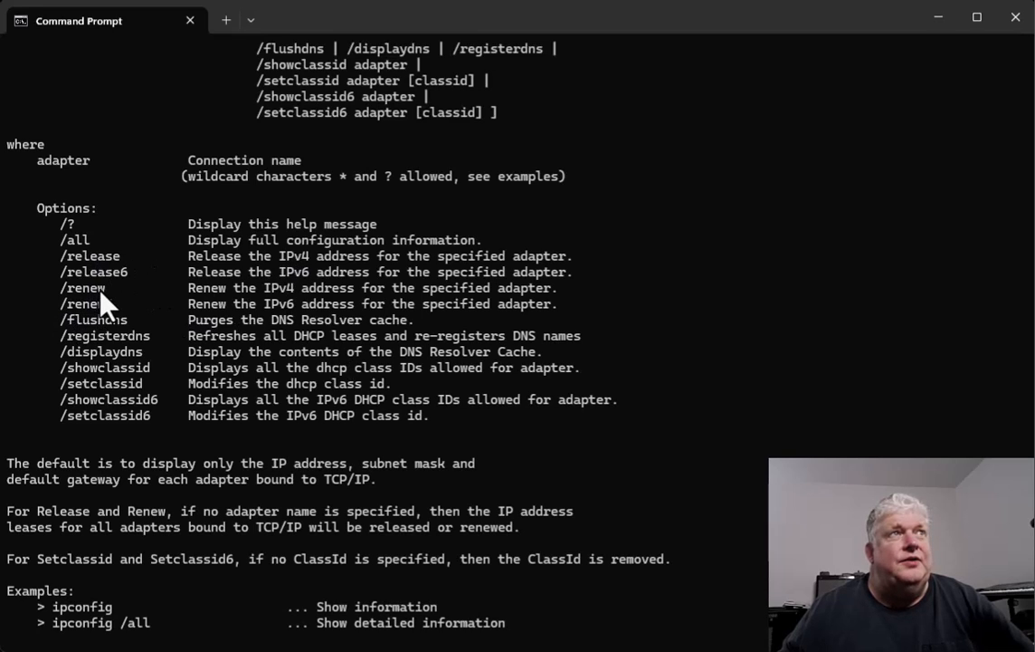
{"action": "mouse_move", "coordinate": [127, 311]}
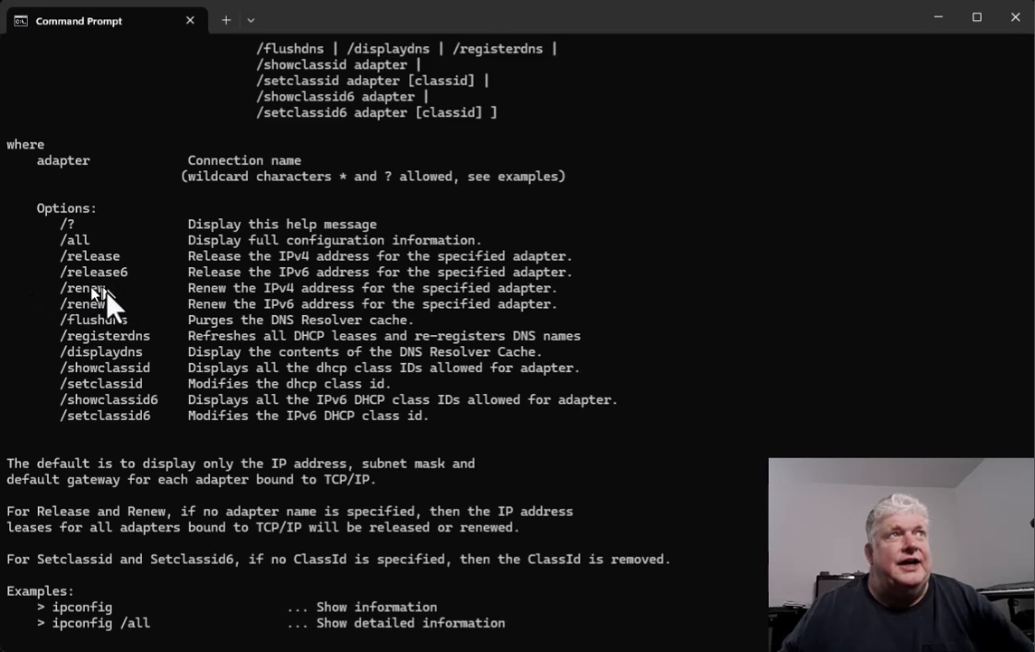
{"action": "mouse_move", "coordinate": [268, 281]}
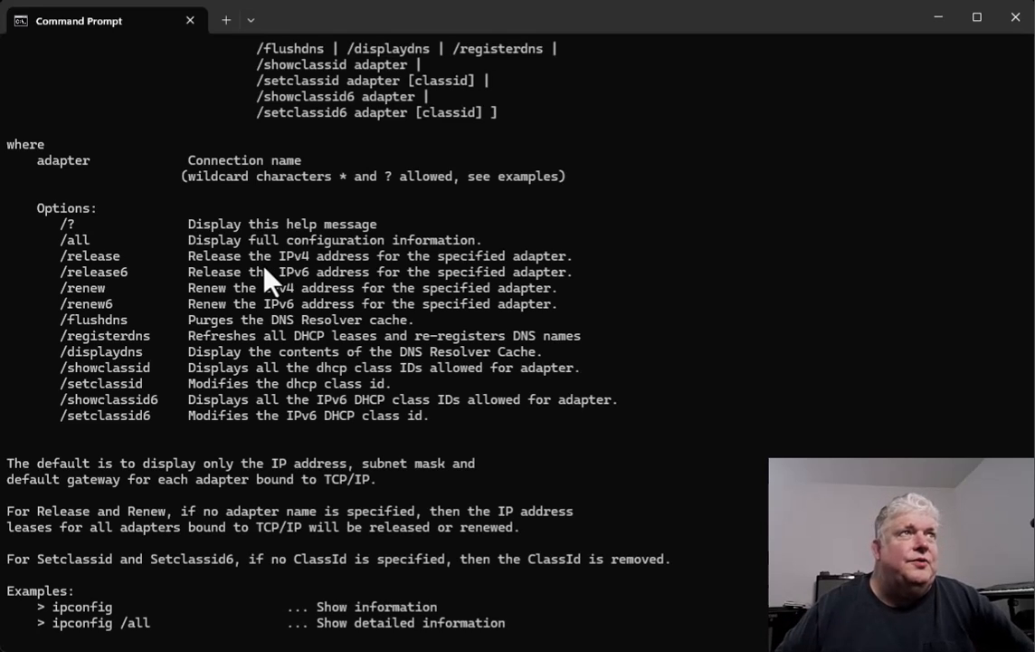
{"action": "mouse_move", "coordinate": [162, 395]}
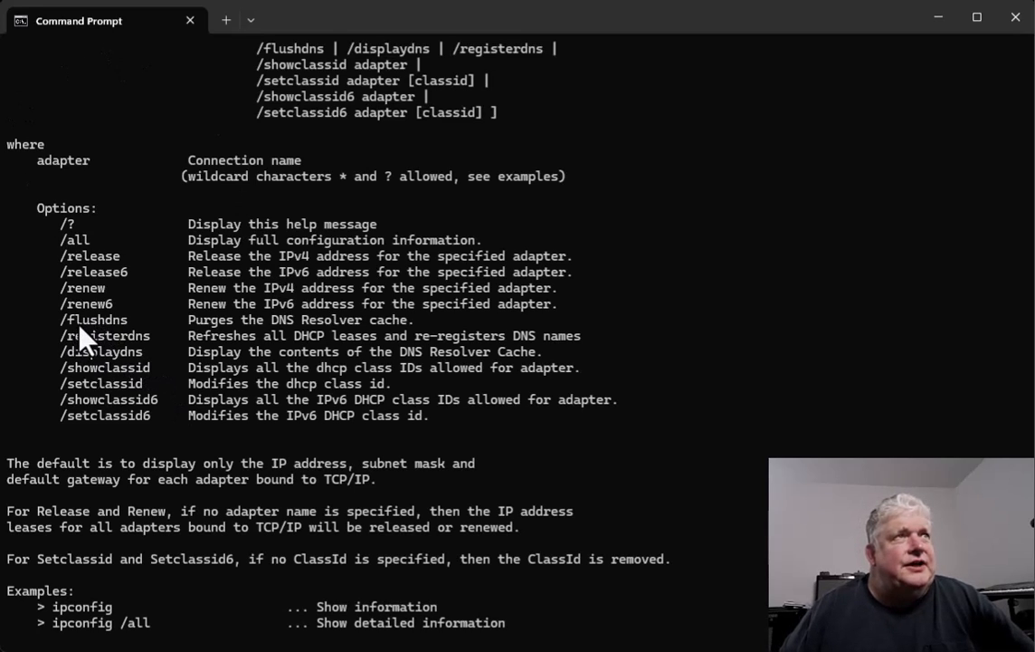
{"action": "mouse_move", "coordinate": [107, 330]}
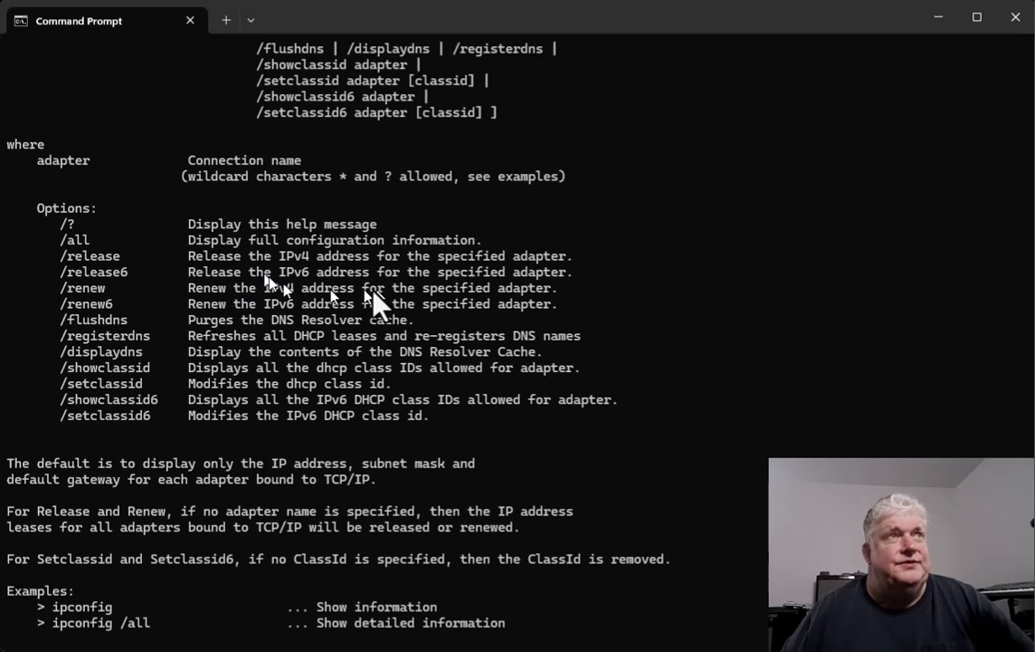
{"action": "mouse_move", "coordinate": [170, 322]}
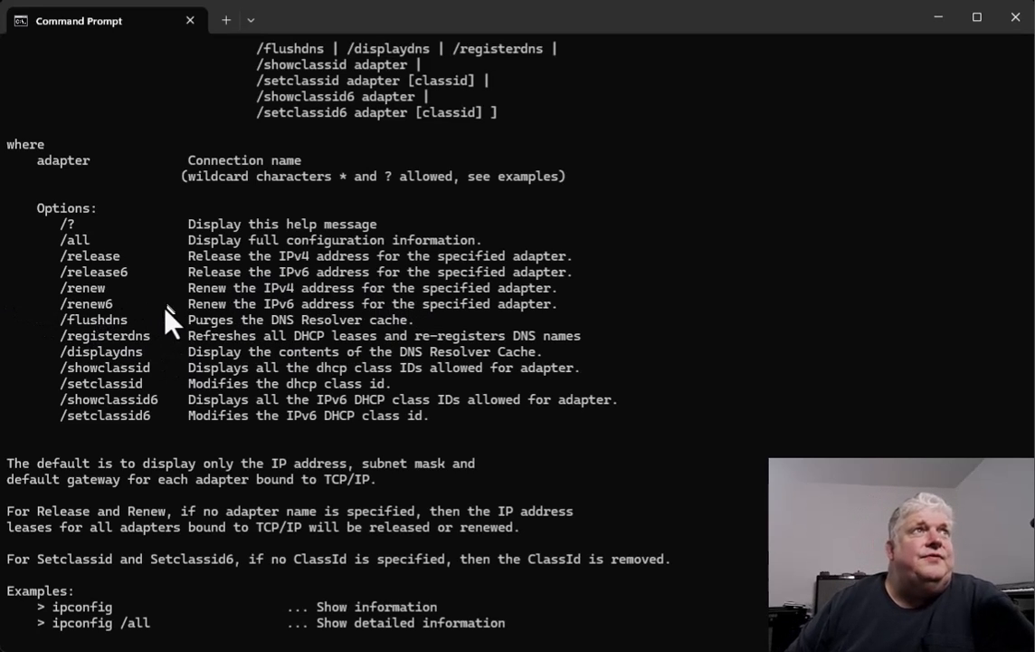
{"action": "mouse_move", "coordinate": [275, 312]}
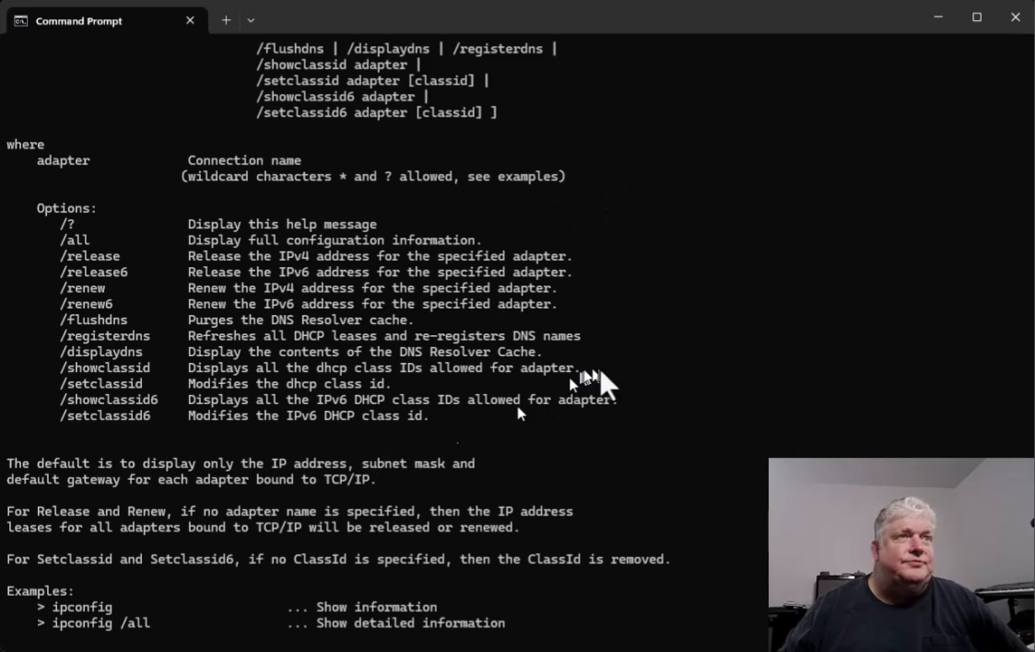
{"action": "scroll", "scroll_direction": "down", "scroll_amount": 3}
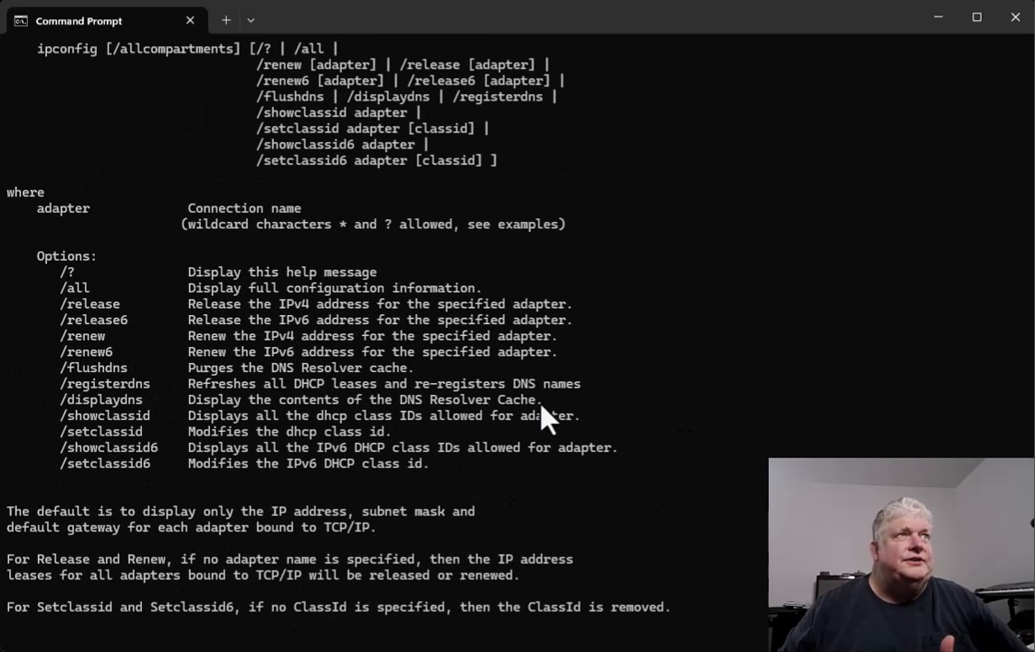
{"action": "mouse_move", "coordinate": [258, 340]}
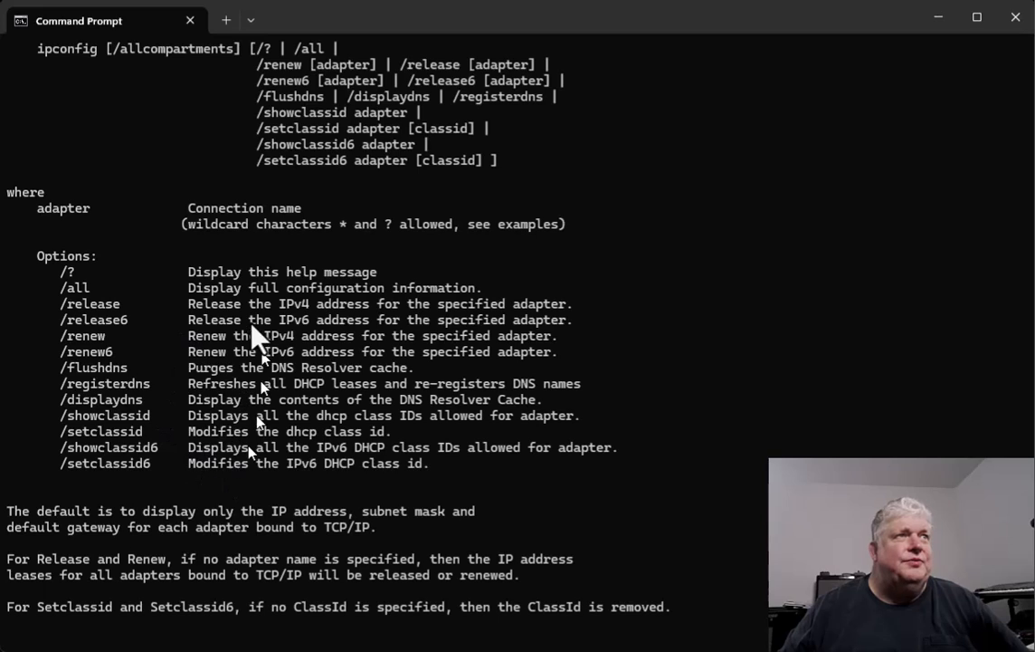
{"action": "mouse_move", "coordinate": [335, 443]}
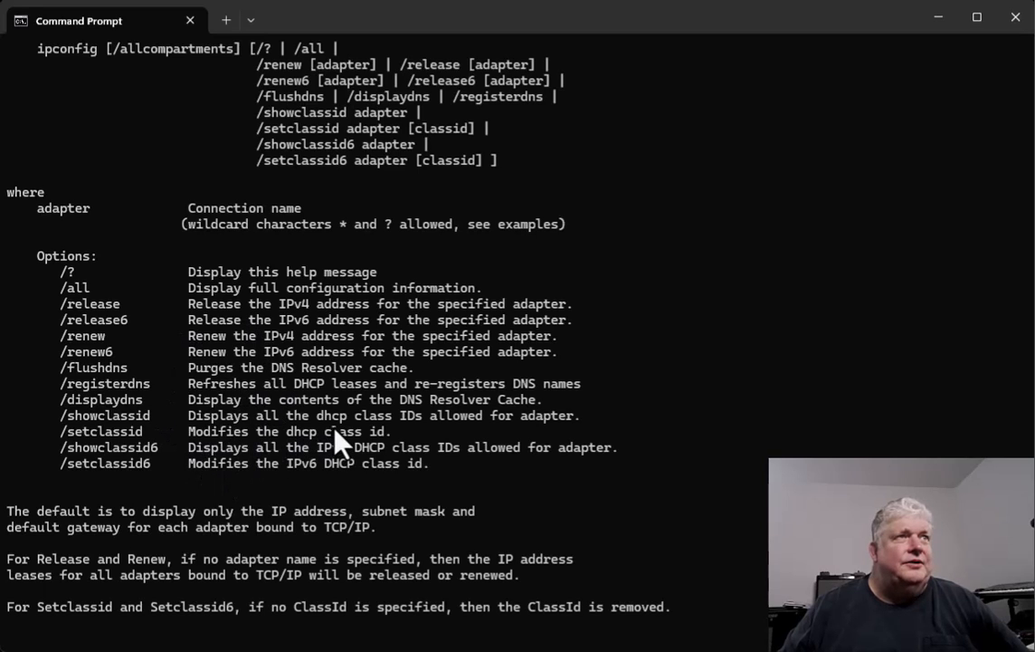
{"action": "scroll", "scroll_direction": "down", "scroll_amount": 3}
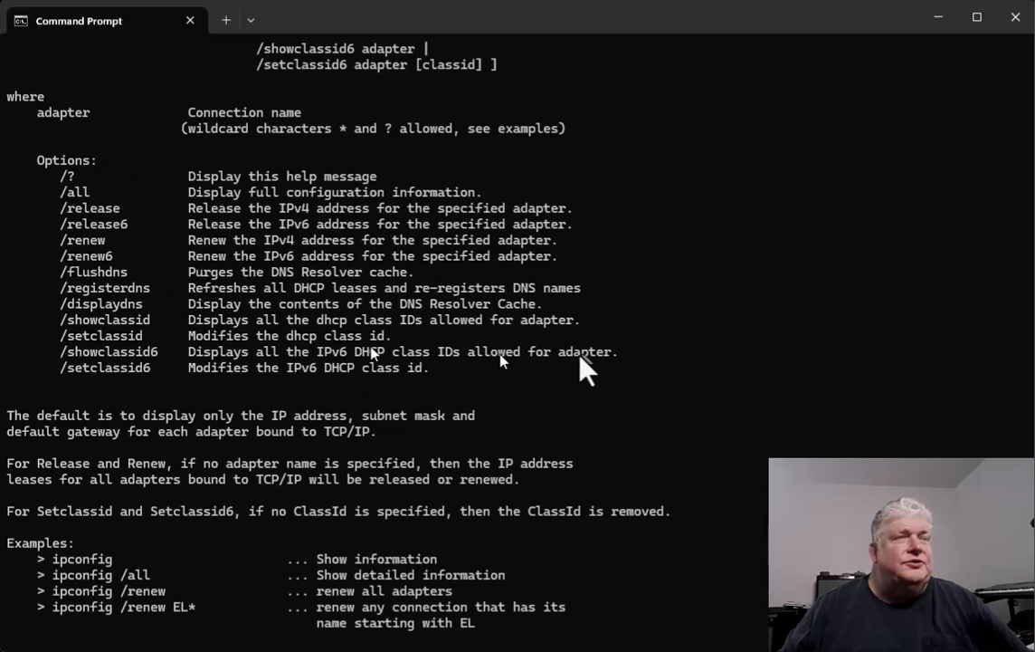
{"action": "mouse_move", "coordinate": [203, 398]}
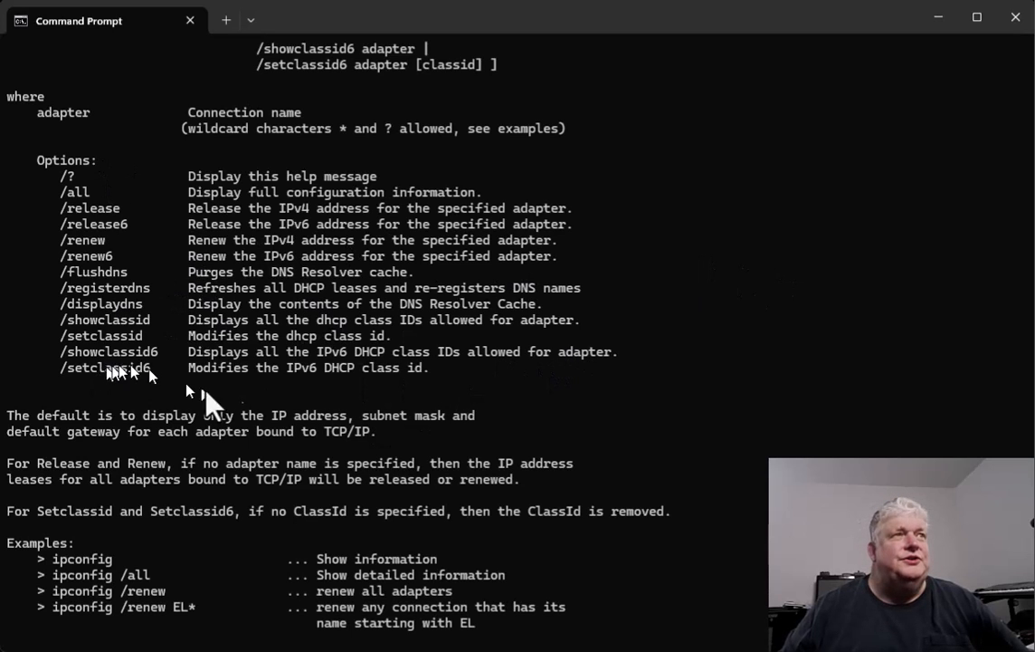
{"action": "scroll", "scroll_direction": "down", "scroll_amount": 3}
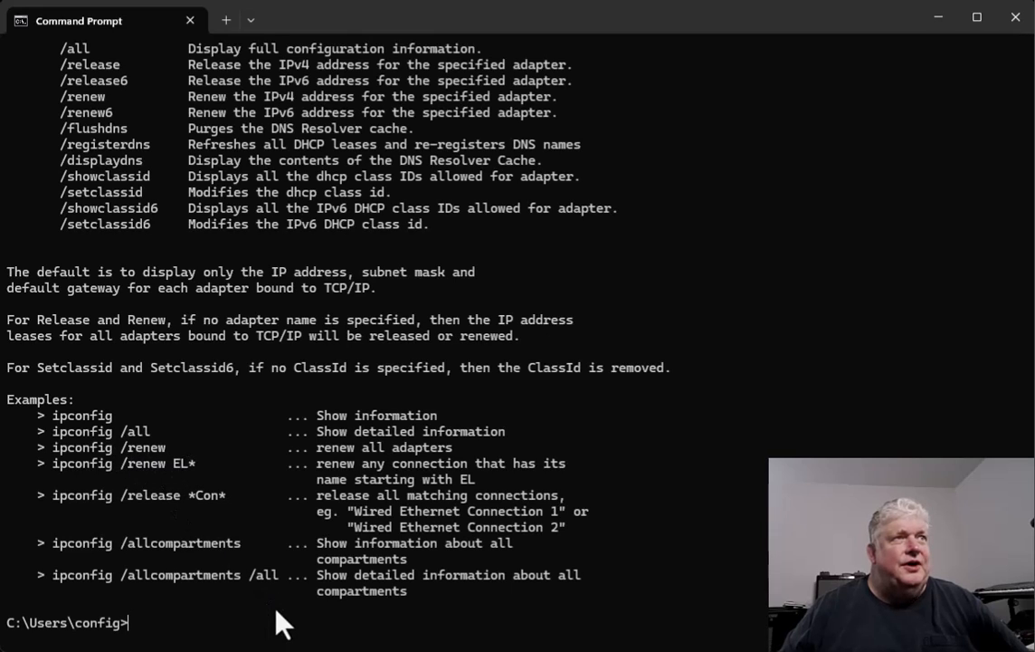
{"action": "mouse_move", "coordinate": [371, 615]}
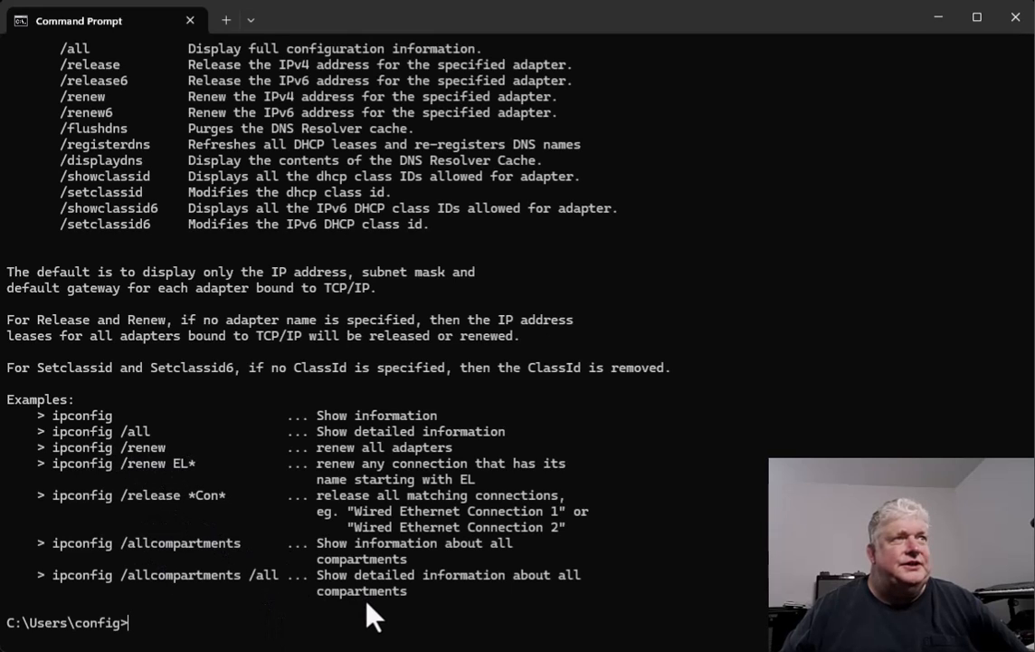